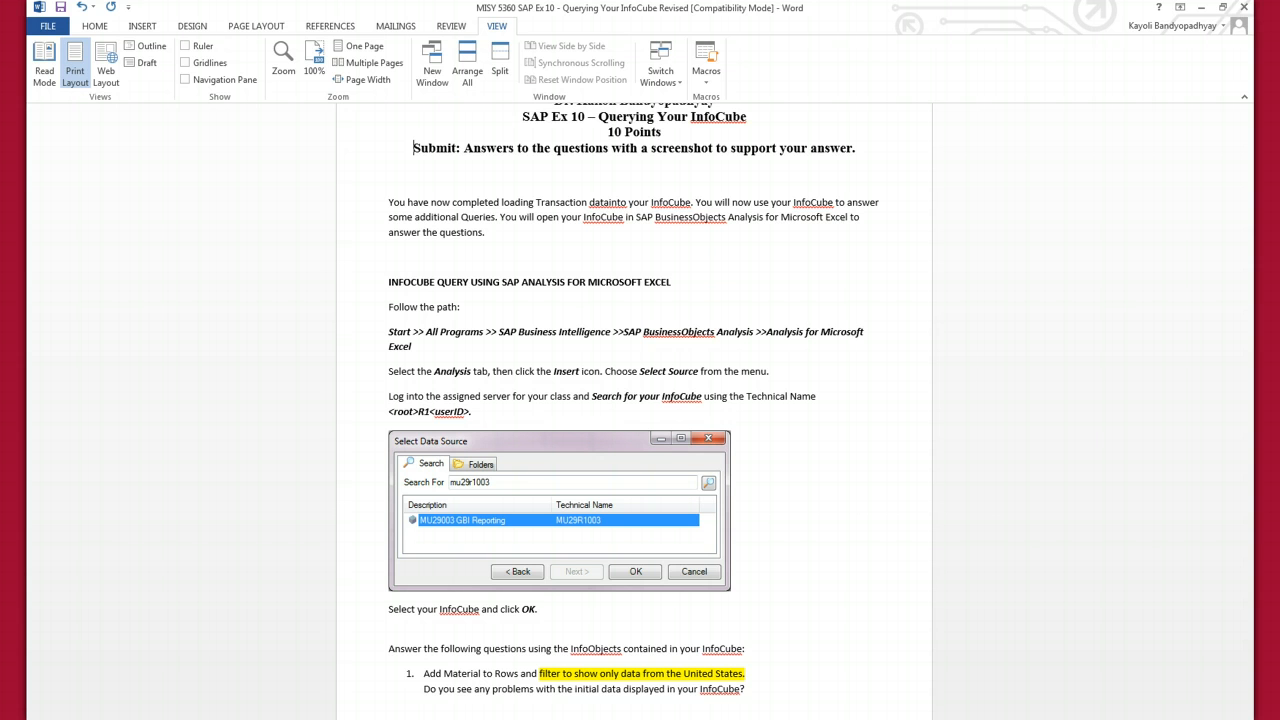
Launch Excel from the Start menu's All Programs list
{"action": "left_click", "coordinate": [10, 715]}
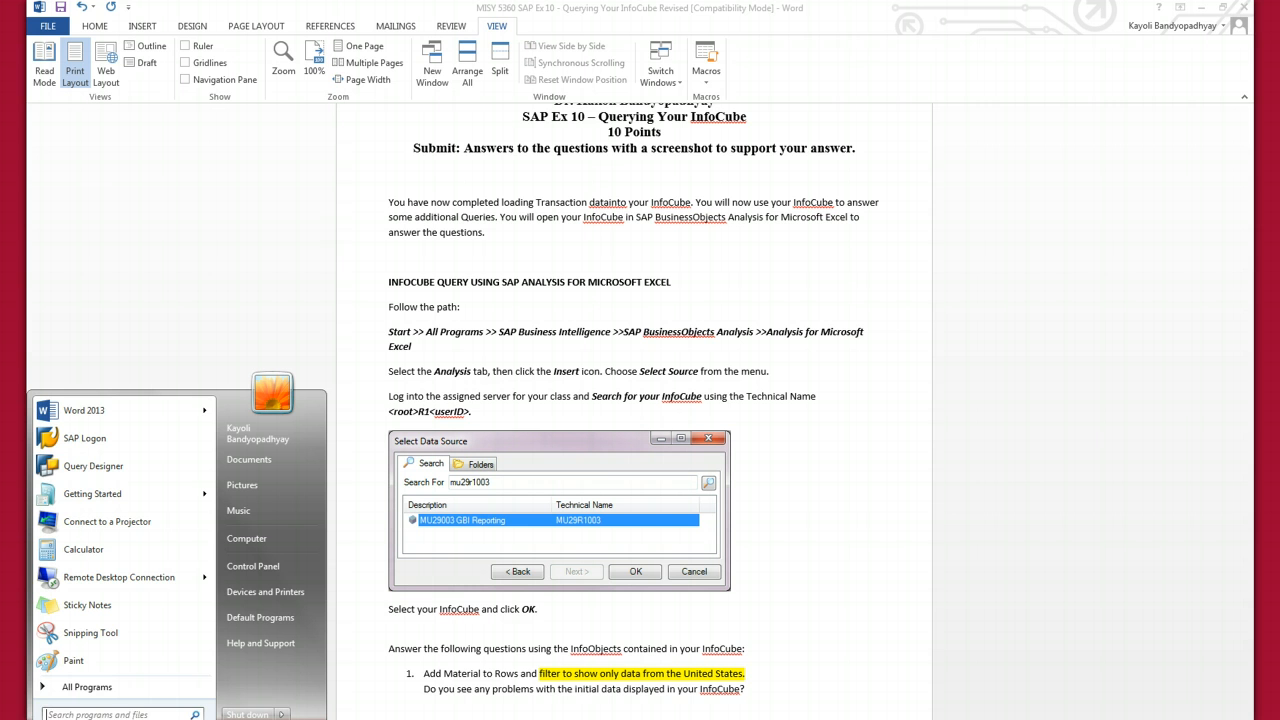
{"action": "mouse_move", "coordinate": [87, 686]}
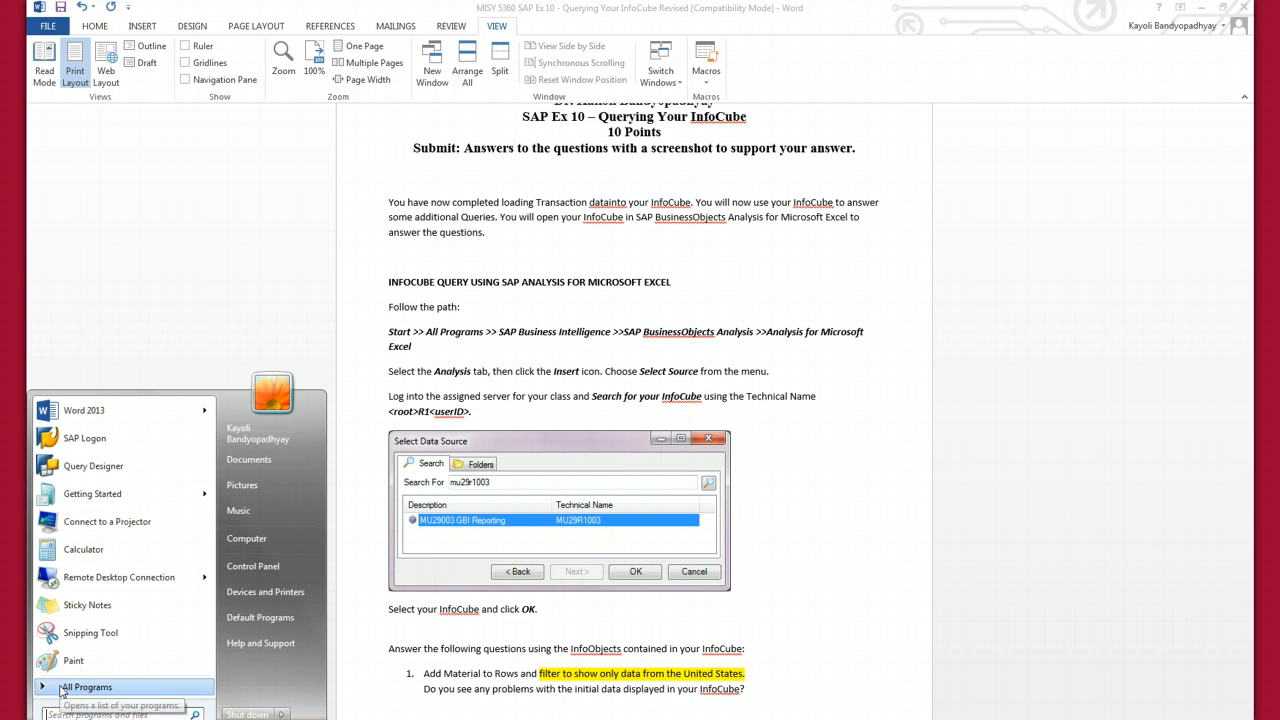
{"action": "left_click", "coordinate": [88, 687]}
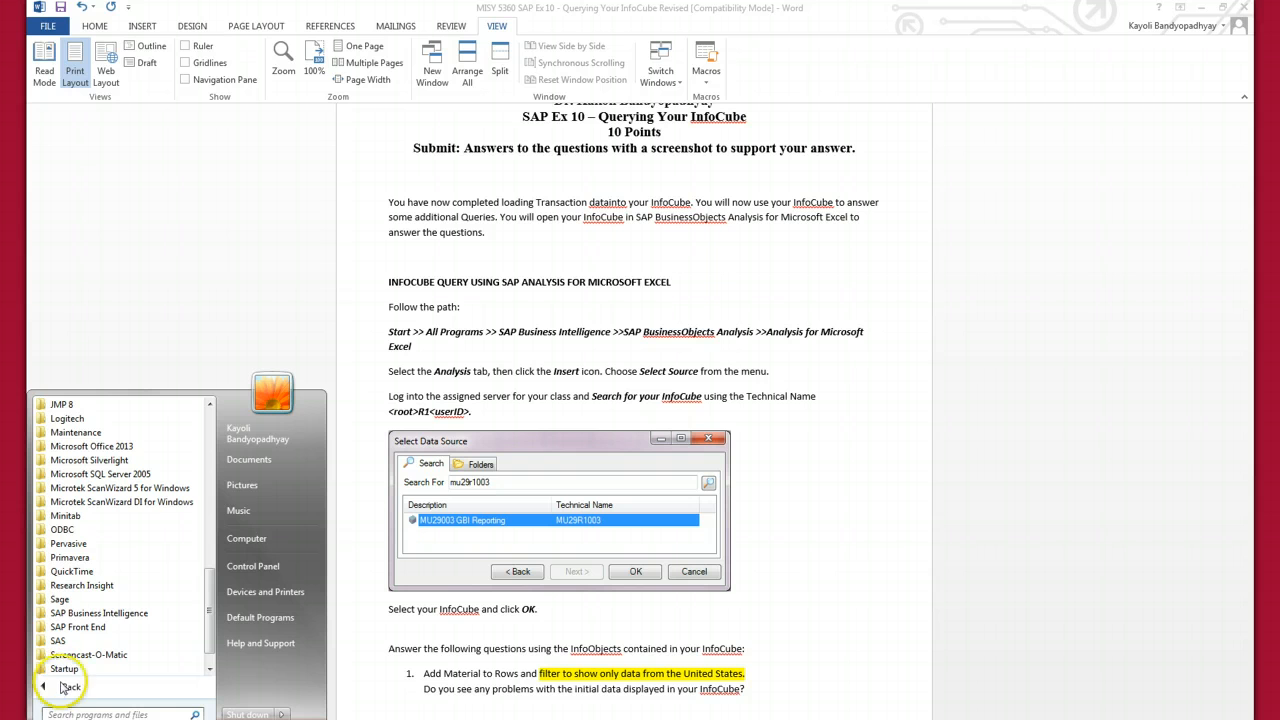
{"action": "left_click", "coordinate": [98, 612]}
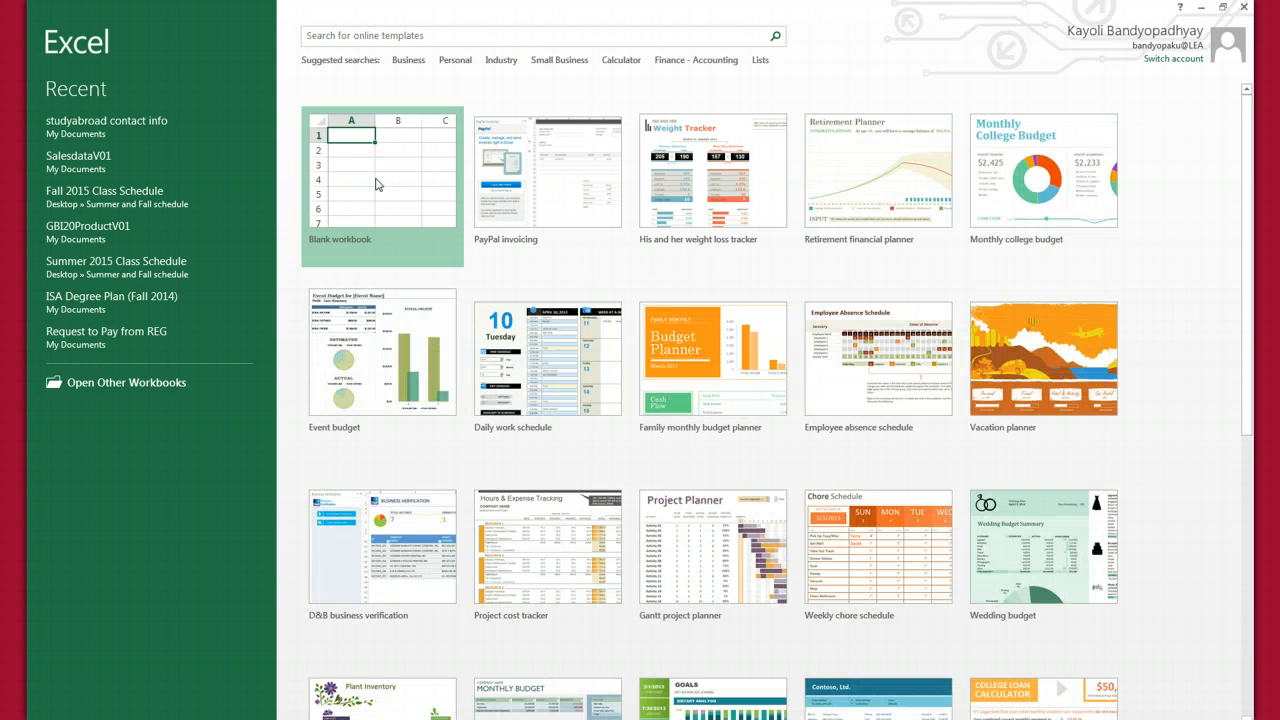
Create a blank workbook and choose Insert > Select Source from the Analysis tab
{"action": "left_click", "coordinate": [382, 170]}
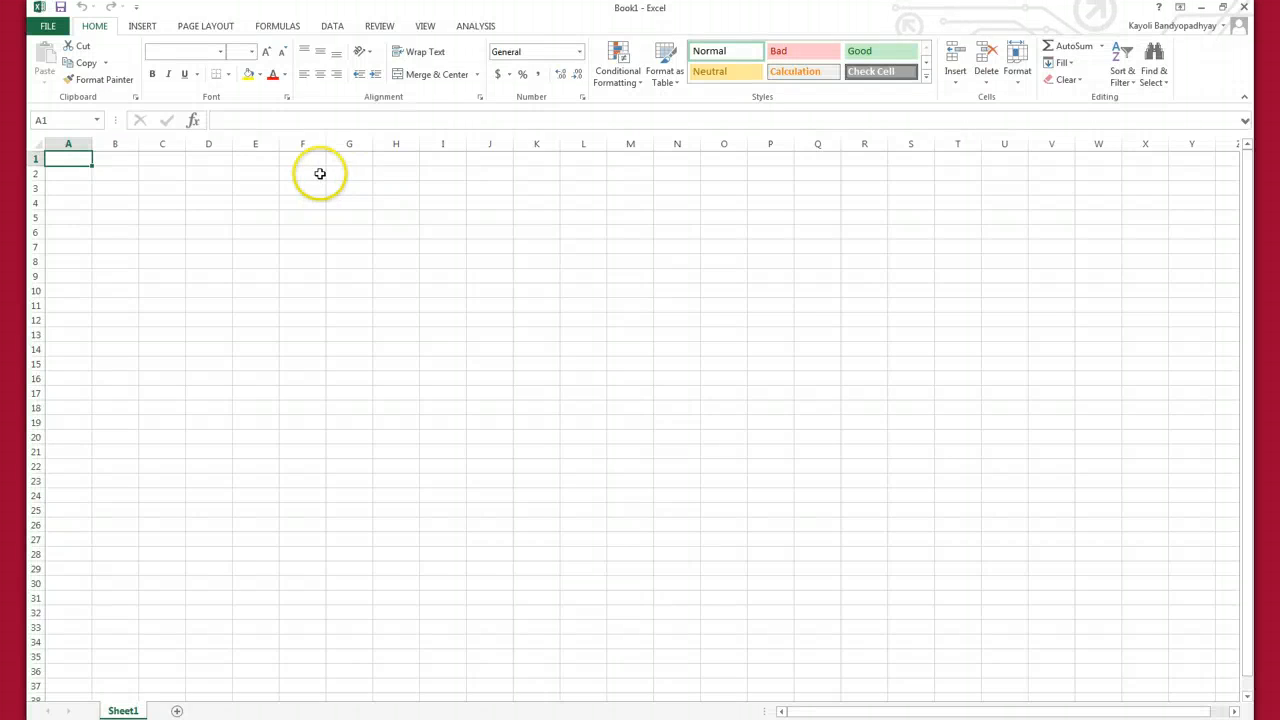
{"action": "left_click", "coordinate": [475, 25]}
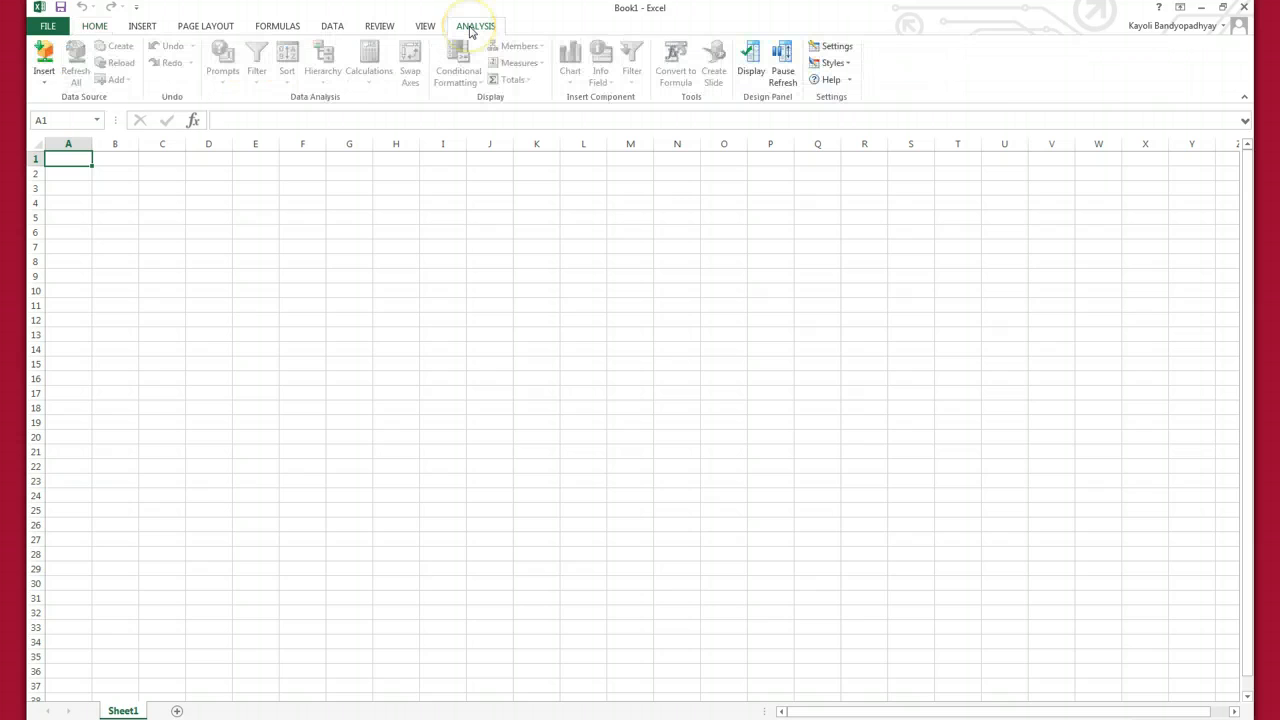
{"action": "left_click", "coordinate": [43, 60]}
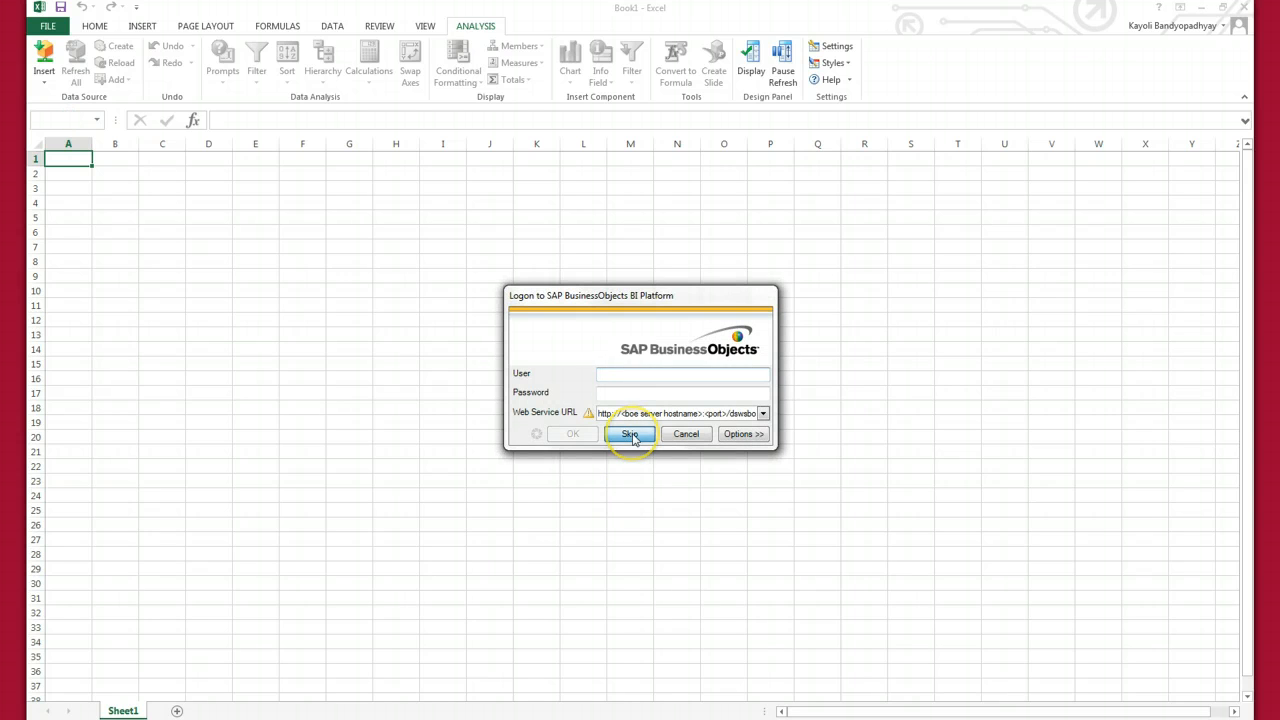
Skip the BI platform logon and sign in to the Belfast system with client, user and password
{"action": "left_click", "coordinate": [629, 433]}
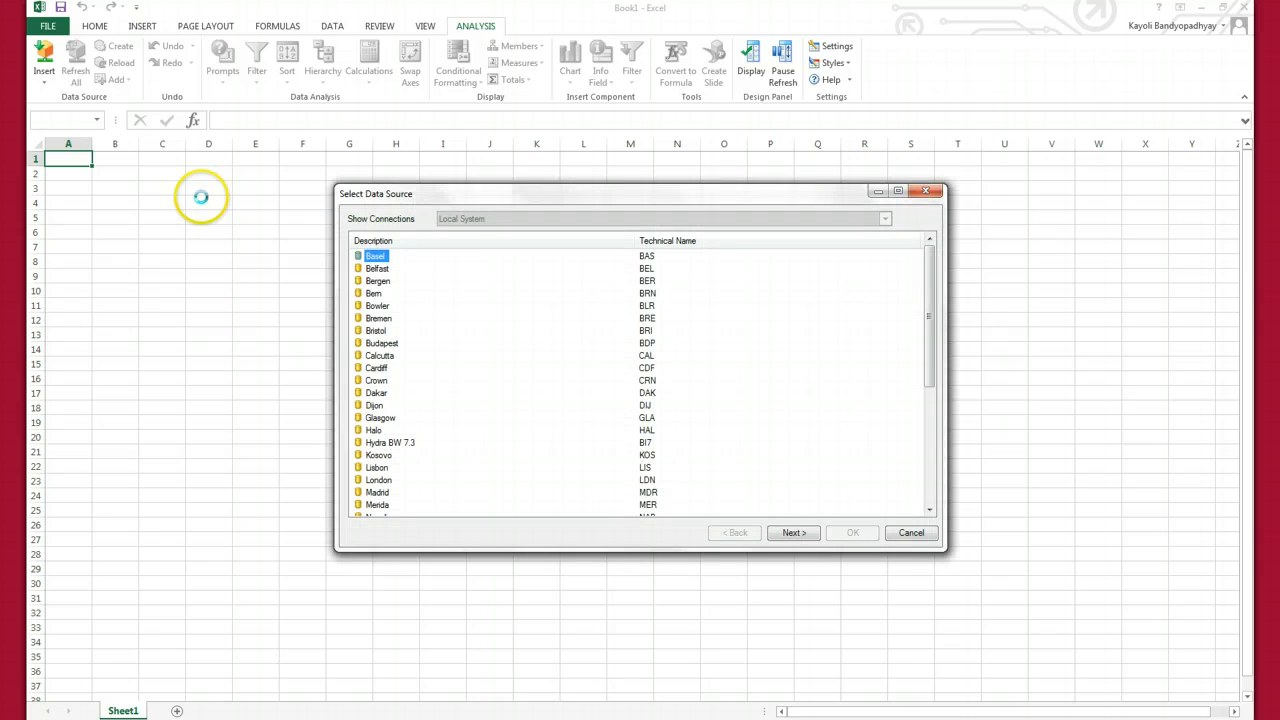
{"action": "left_click", "coordinate": [377, 268]}
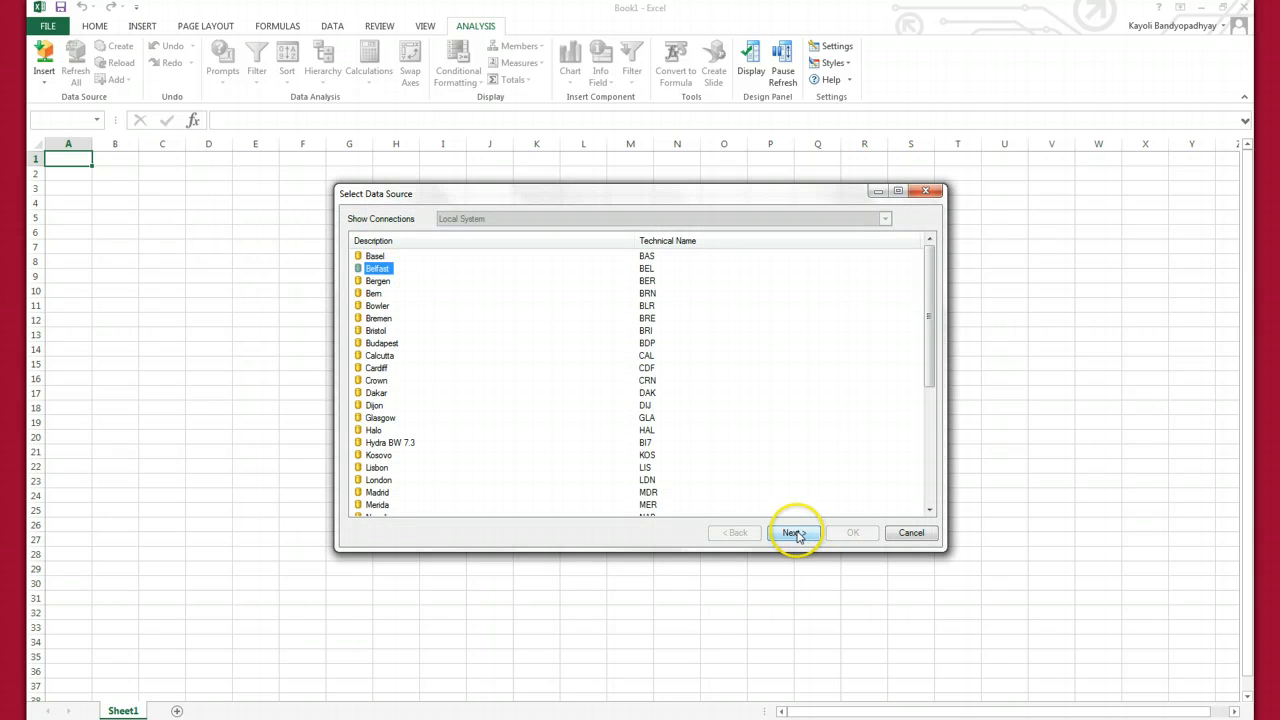
{"action": "left_click", "coordinate": [792, 532]}
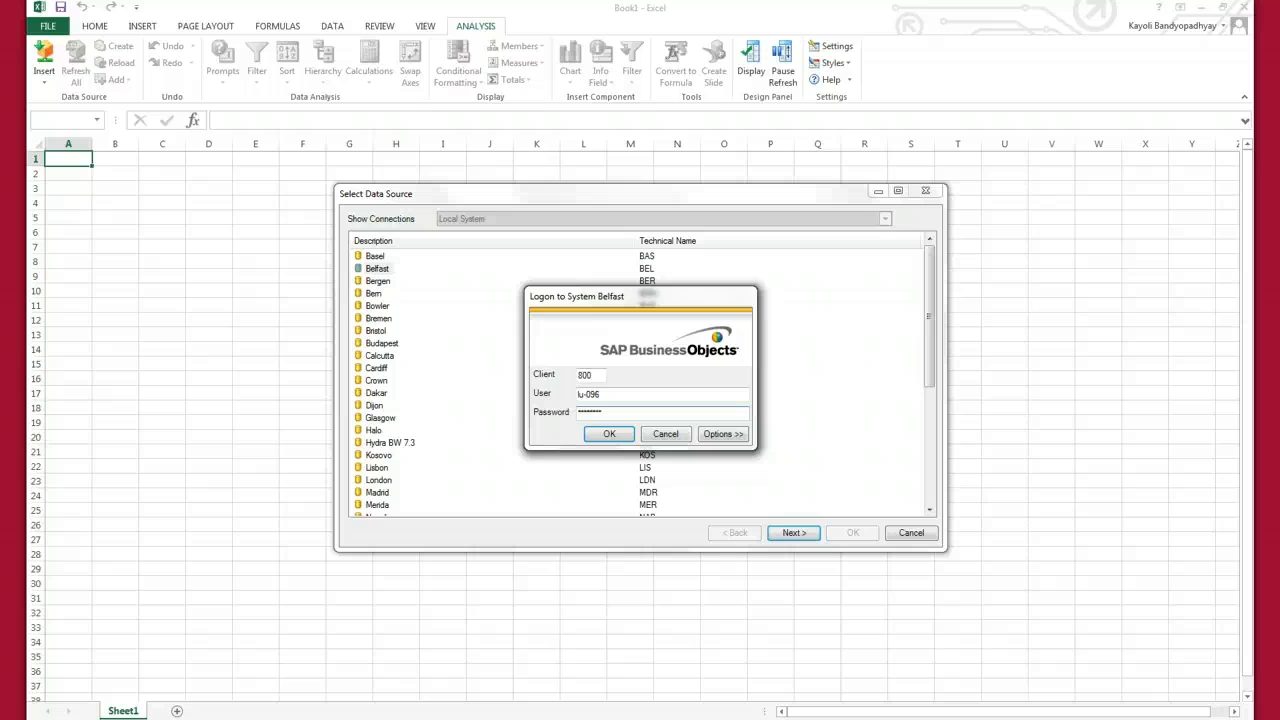
{"action": "type", "text": "•"}
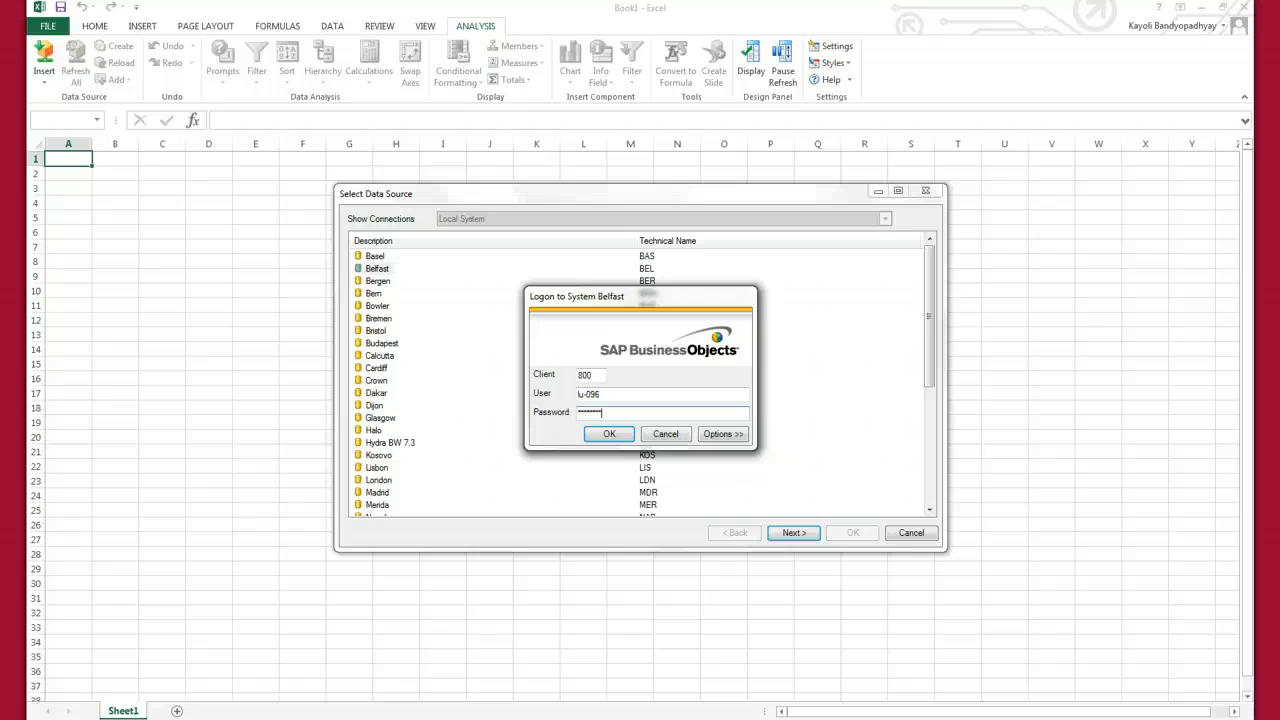
{"action": "type", "text": "*"}
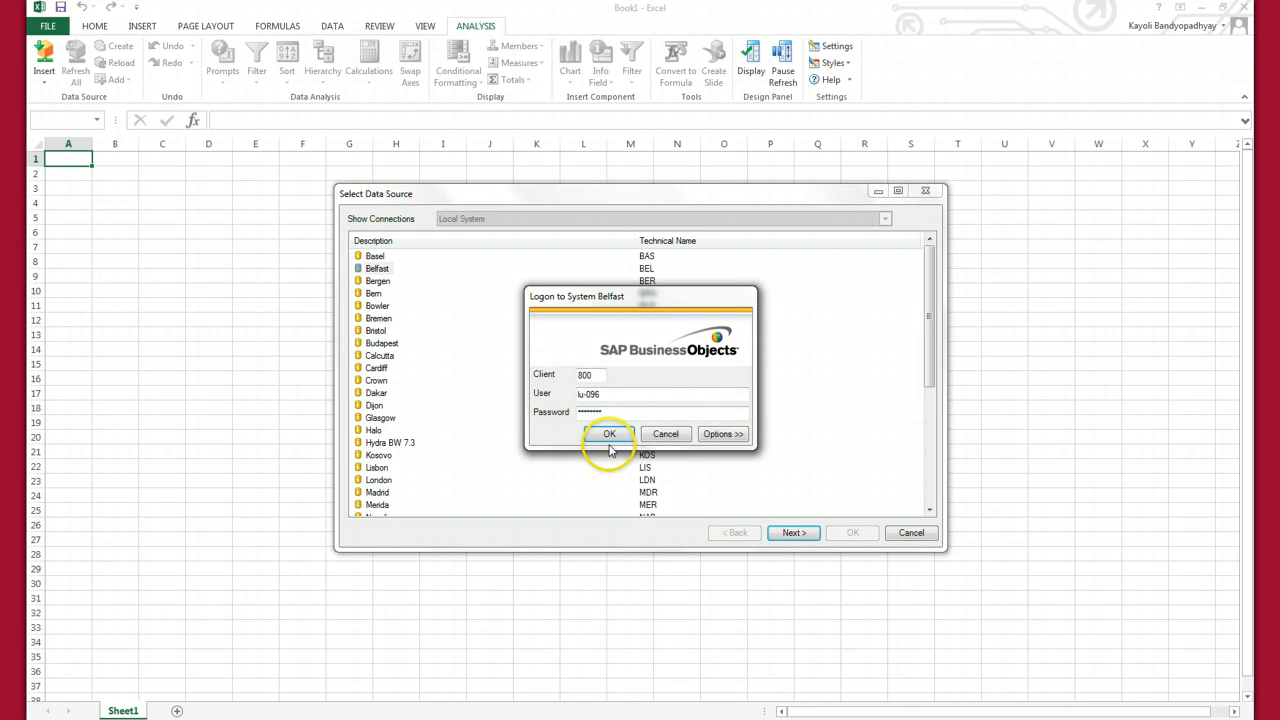
{"action": "left_click", "coordinate": [609, 433]}
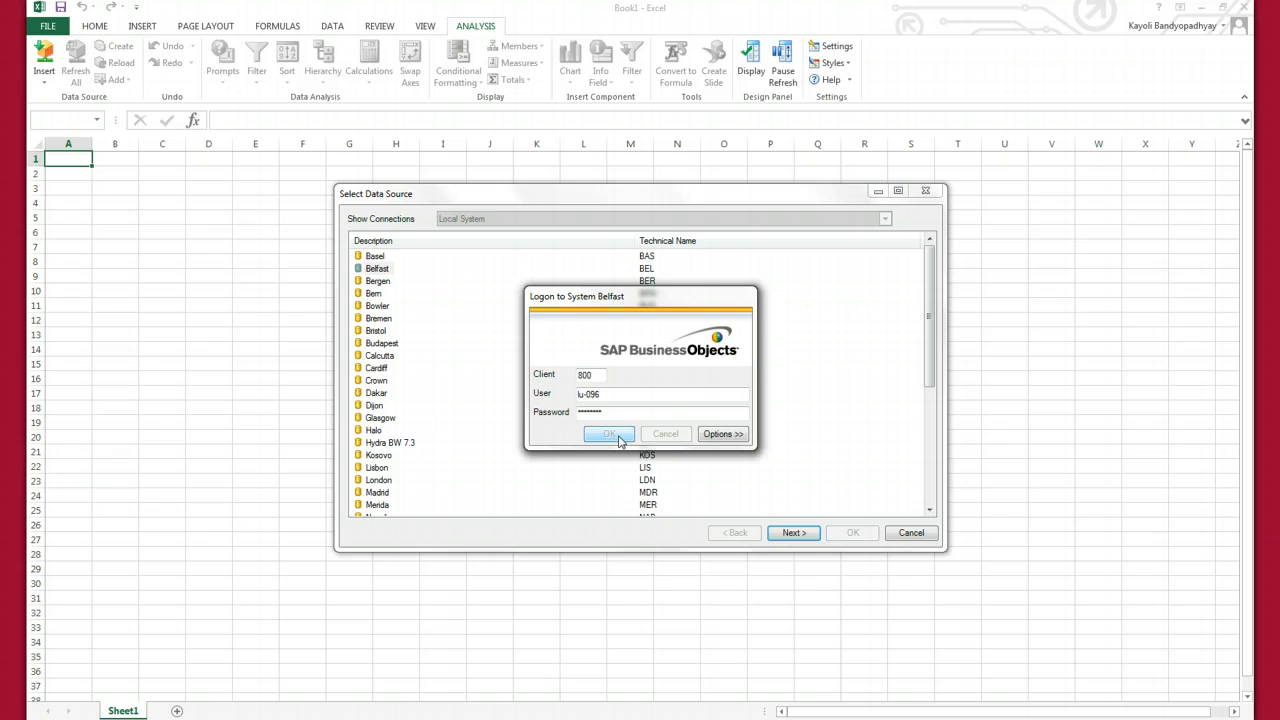
{"action": "left_click", "coordinate": [609, 434]}
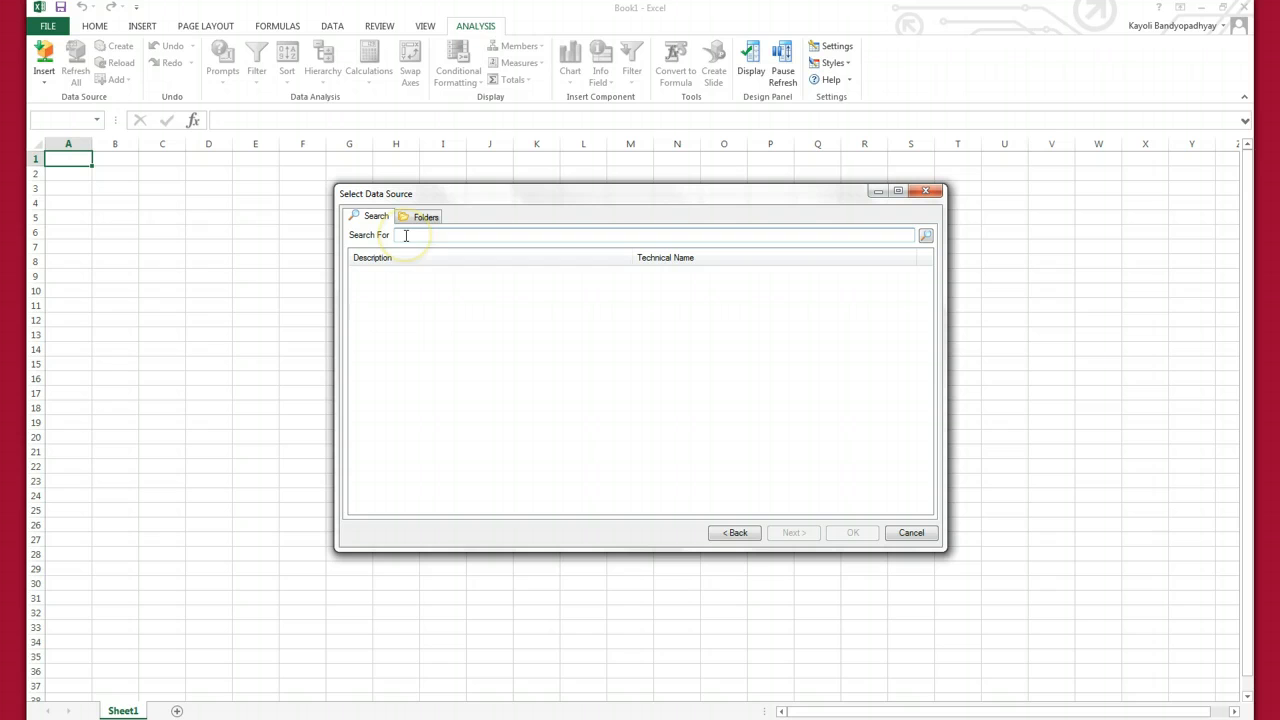
Search by technical name and insert the MU67096 GBI Reporting InfoCube
{"action": "type", "text": "mu5"}
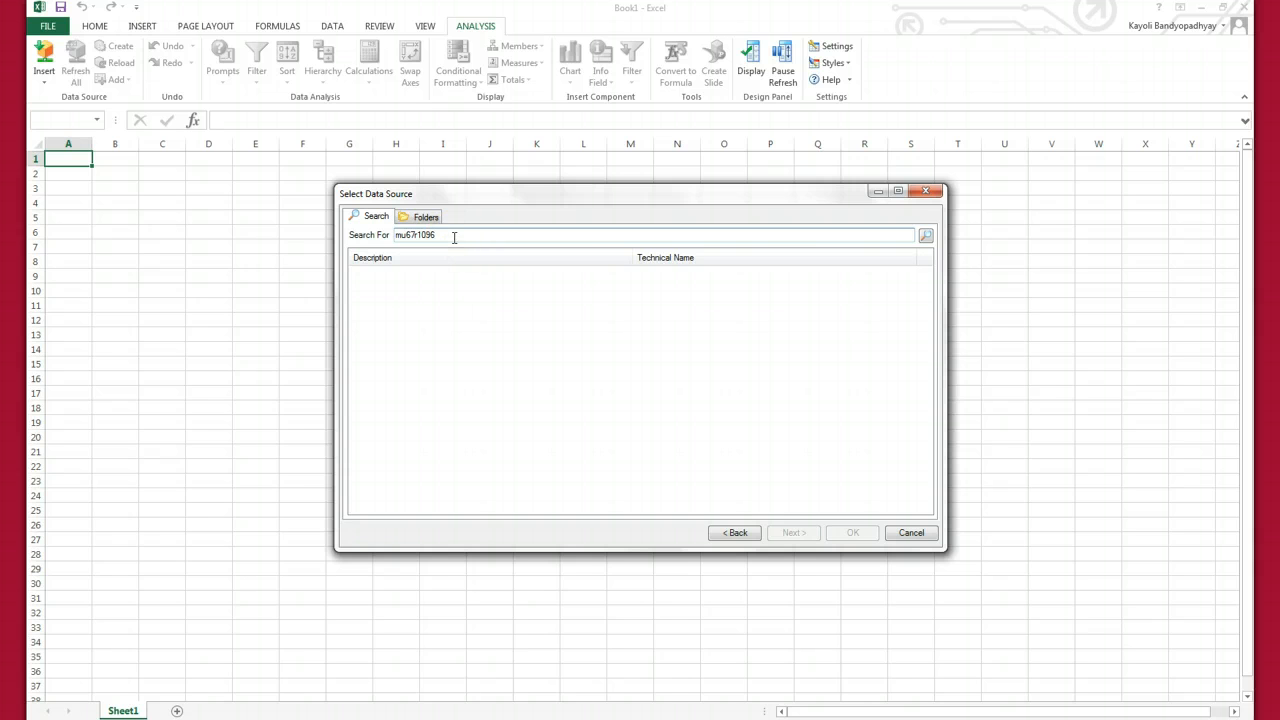
{"action": "left_click", "coordinate": [924, 234]}
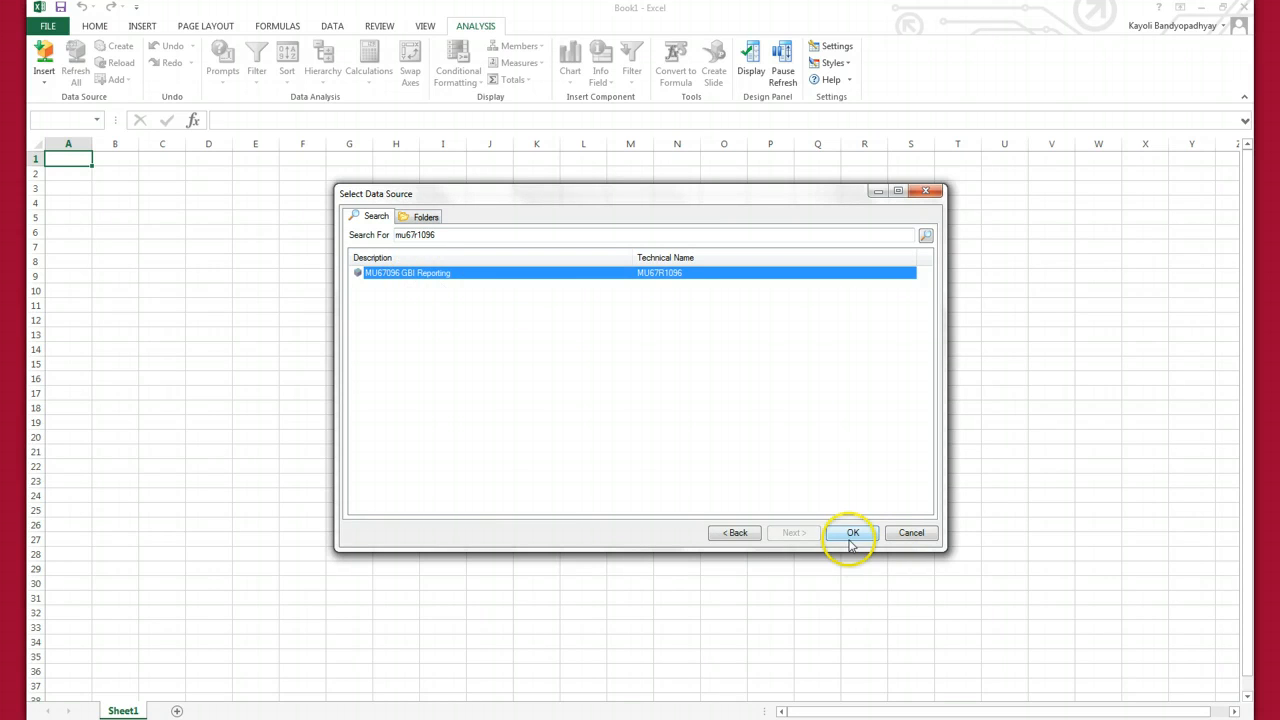
{"action": "left_click", "coordinate": [851, 532]}
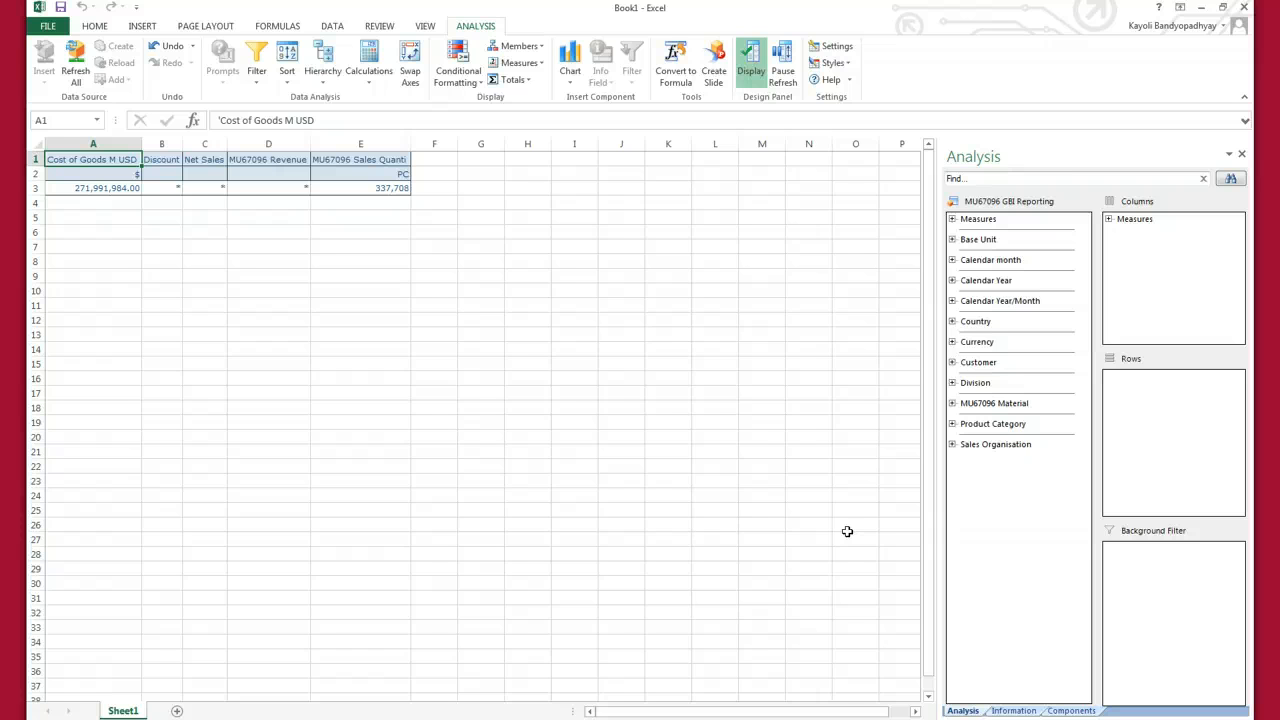
{"action": "mouse_move", "coordinate": [984, 388]}
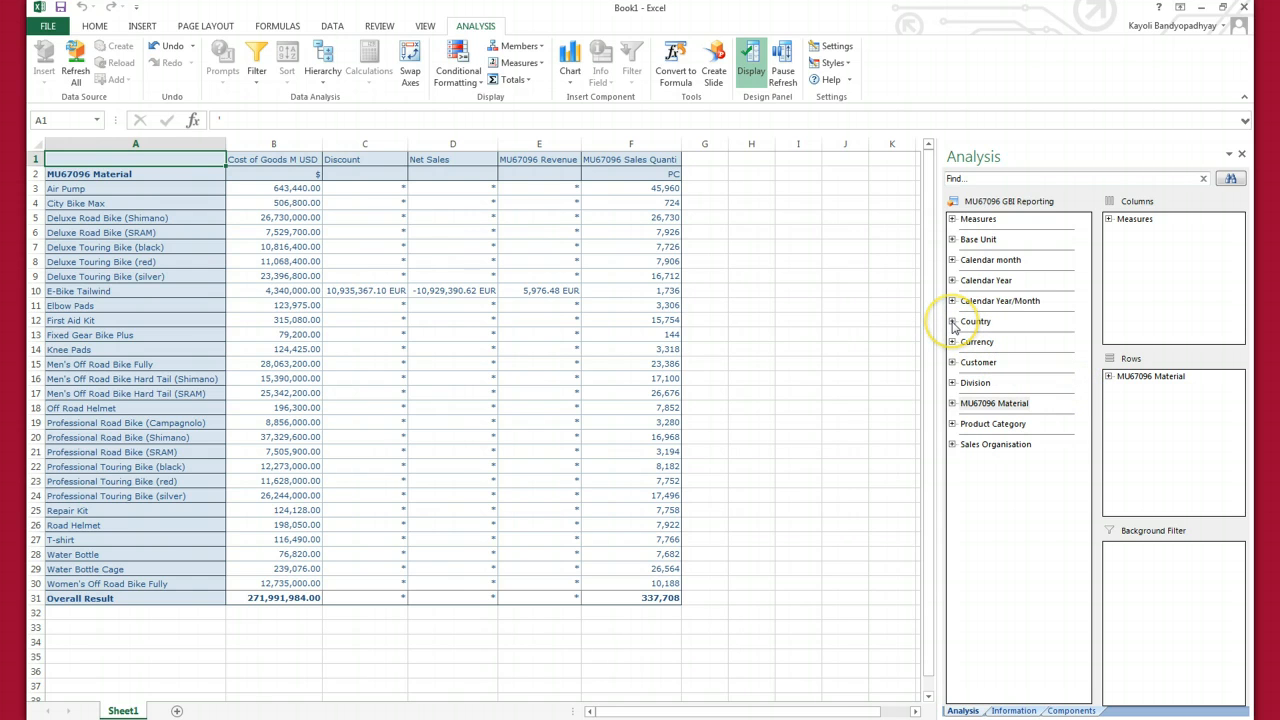
Expand Country and add United States to the filter
{"action": "left_click", "coordinate": [952, 321]}
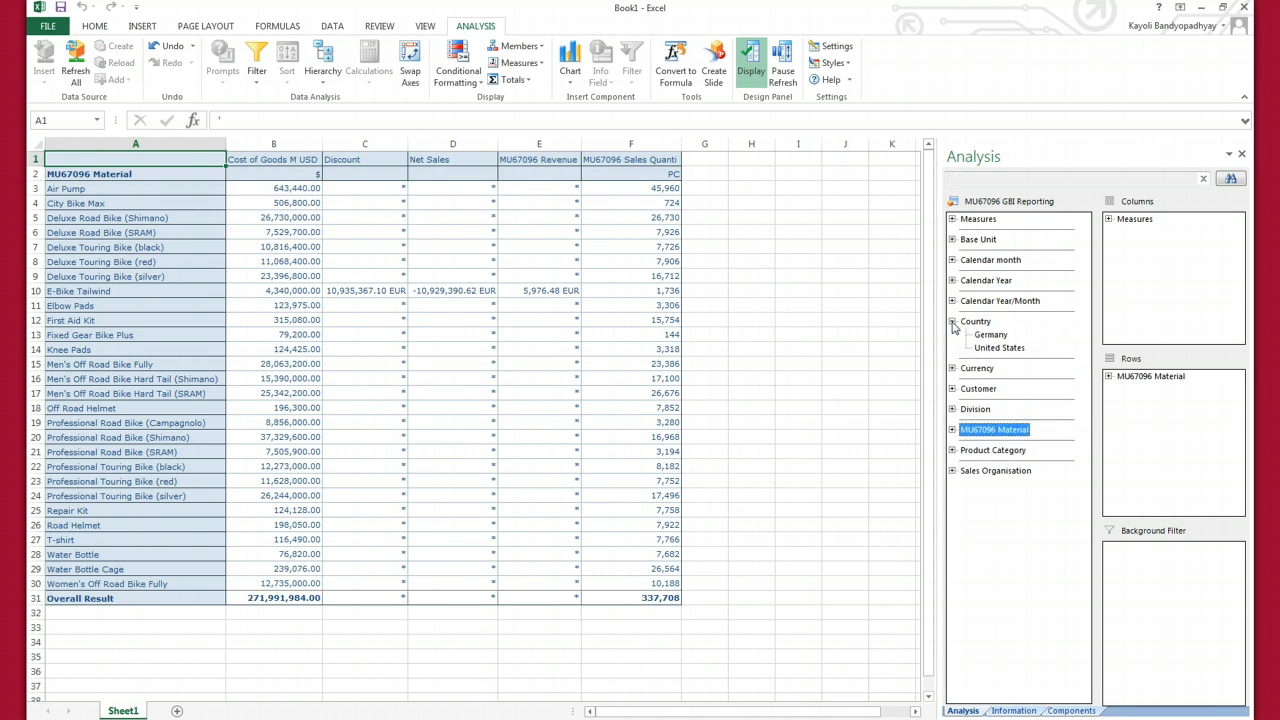
{"action": "right_click", "coordinate": [999, 347]}
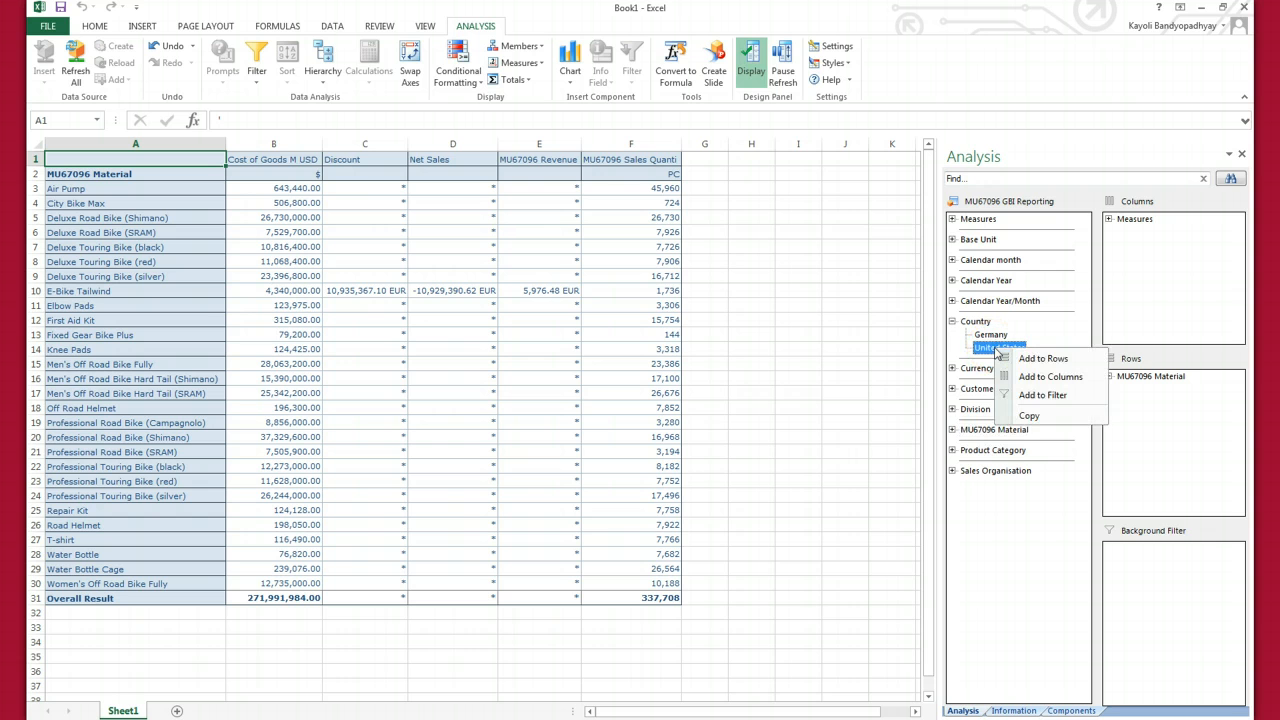
{"action": "left_click", "coordinate": [1043, 358]}
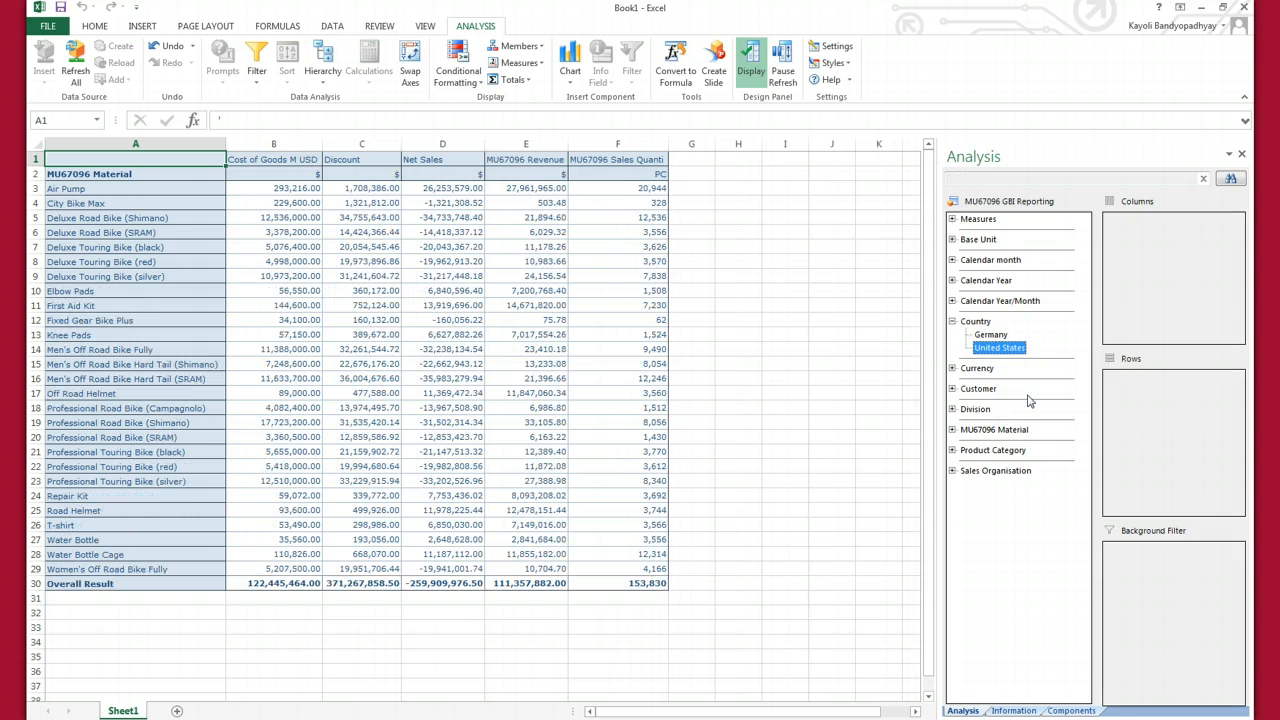